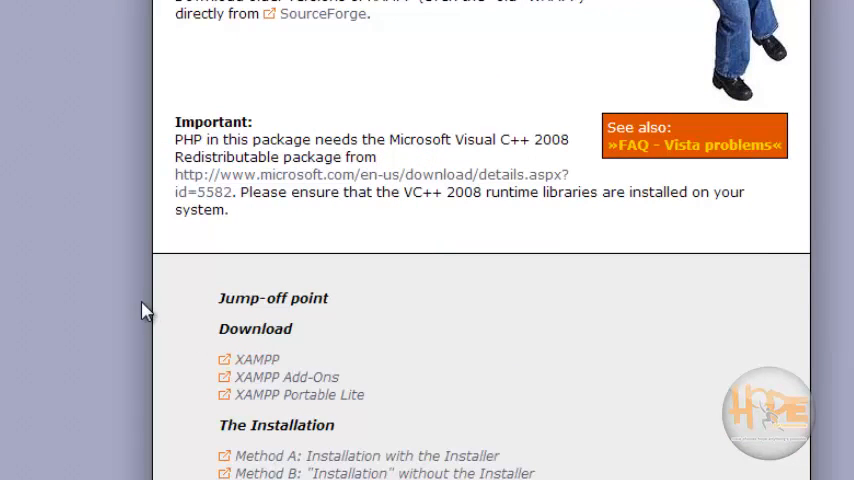
- Install XAMPP 1.7.7 into c:\xampp with default options and finish the wizard
{"action": "scroll", "scroll_direction": "up", "scroll_amount": 3}
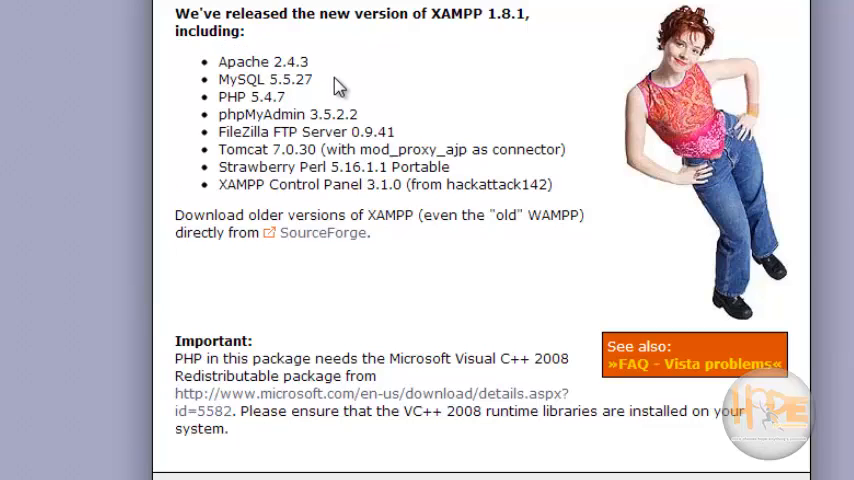
{"action": "mouse_move", "coordinate": [223, 80]}
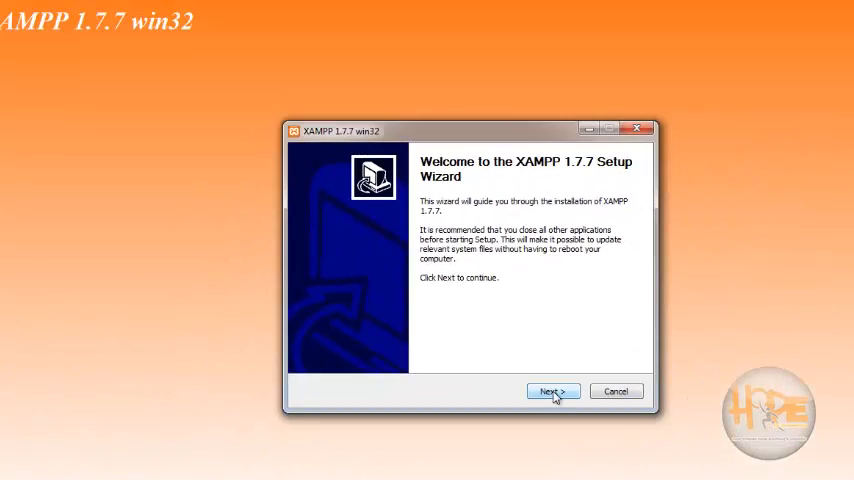
{"action": "left_click", "coordinate": [551, 390]}
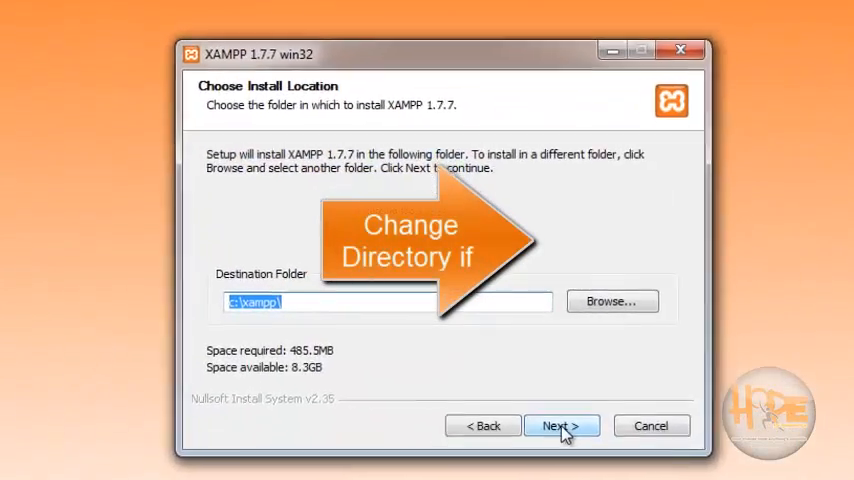
{"action": "left_click", "coordinate": [561, 425]}
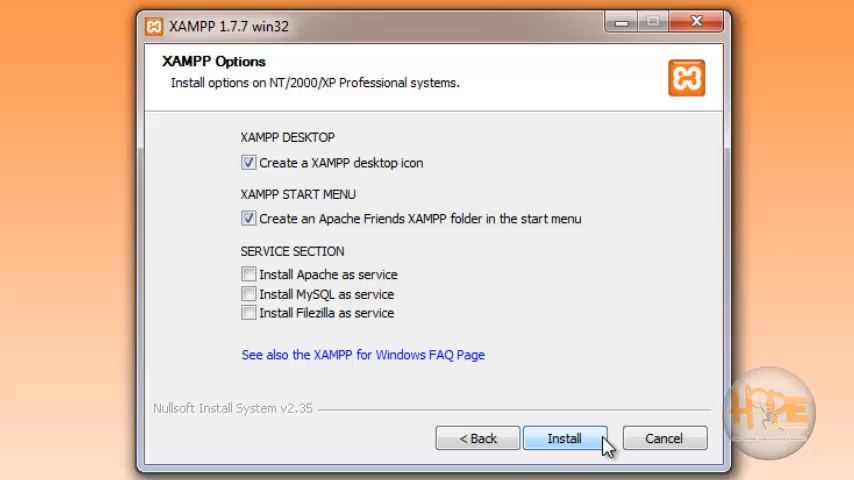
{"action": "left_click", "coordinate": [564, 438]}
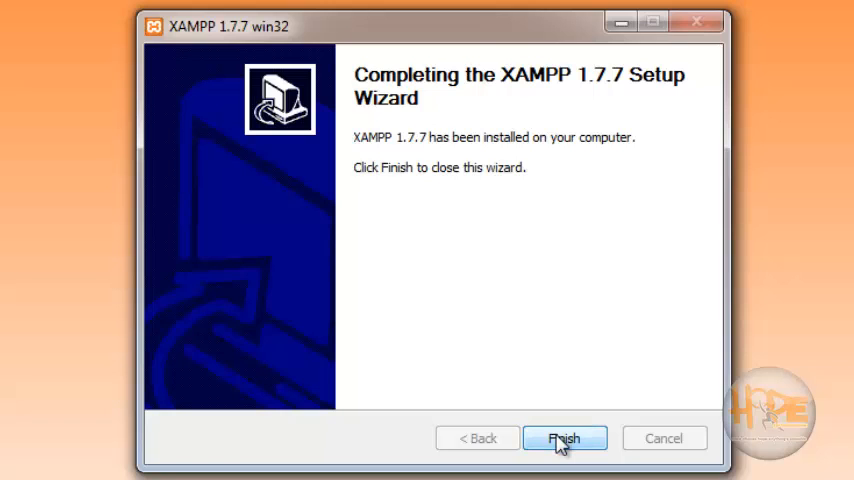
{"action": "left_click", "coordinate": [564, 438]}
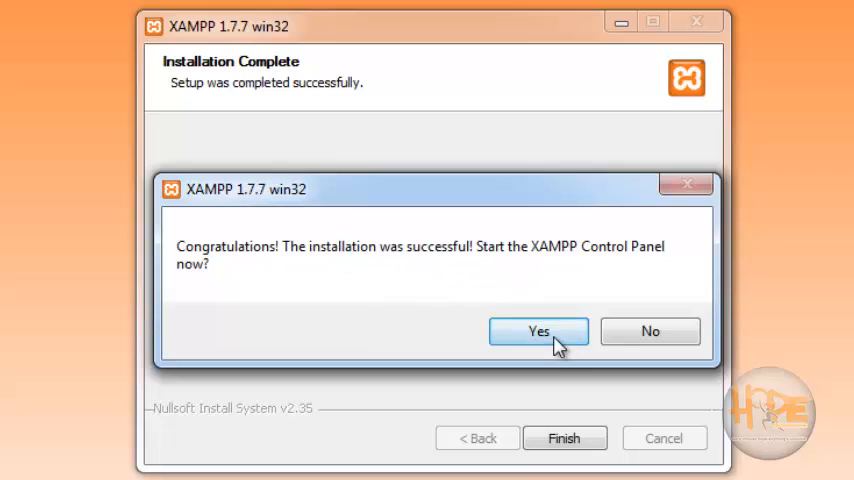
{"action": "mouse_move", "coordinate": [538, 290]}
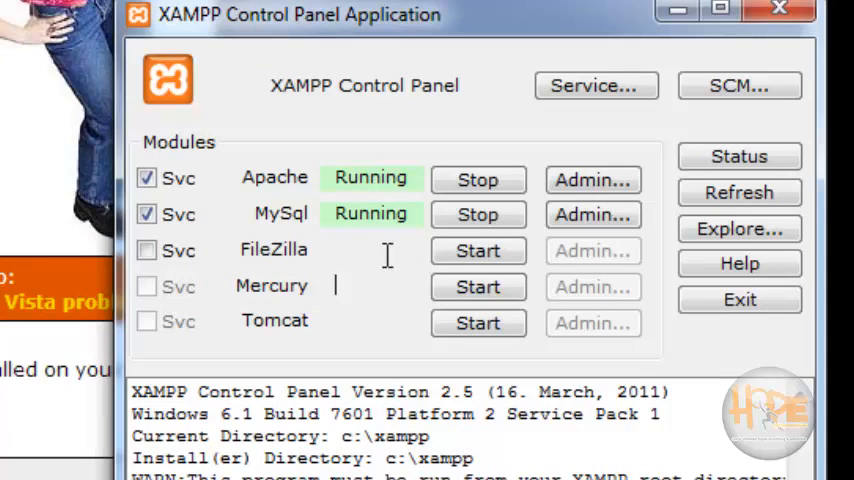
{"action": "mouse_move", "coordinate": [208, 50]}
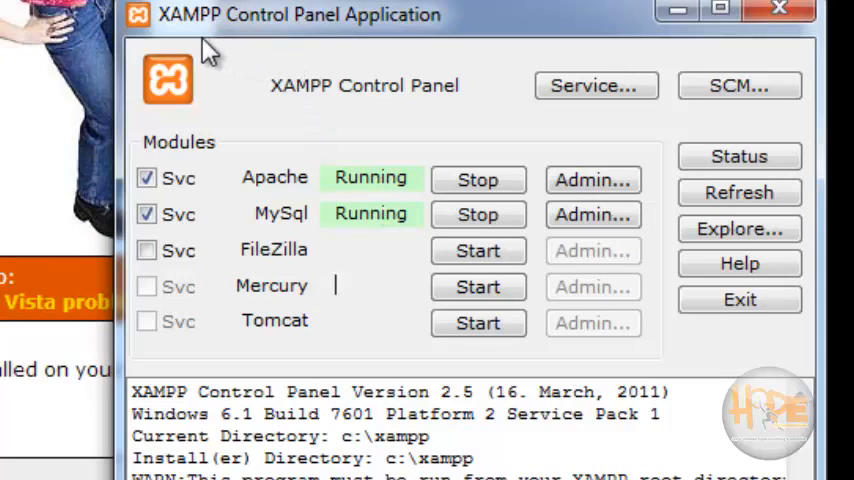
{"action": "mouse_move", "coordinate": [385, 165]}
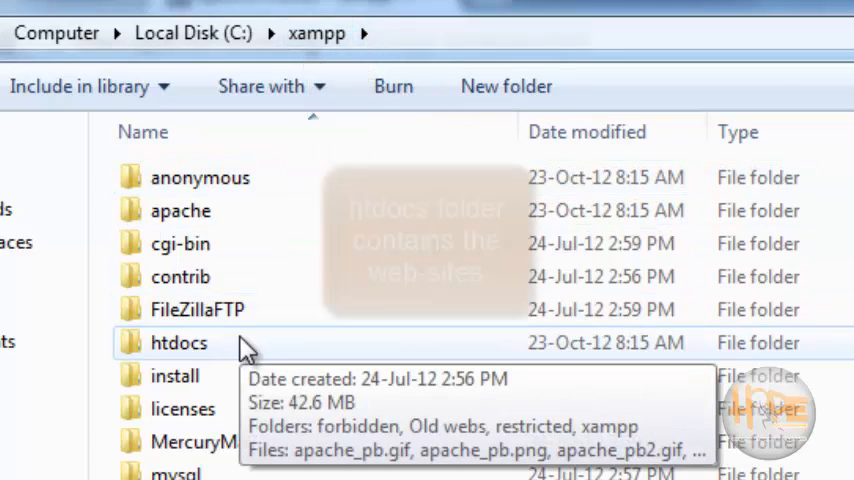
- Open c:\xampp\htdocs and then its php-1 website folder
{"action": "double_click", "coordinate": [179, 342]}
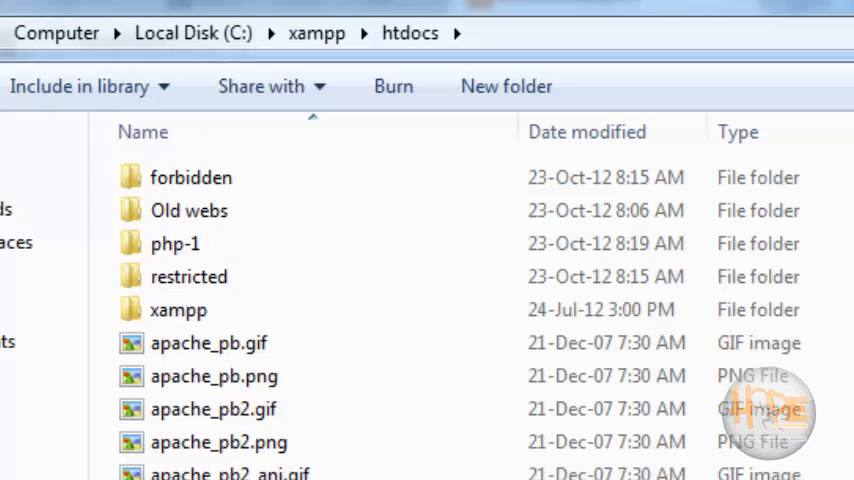
{"action": "left_click", "coordinate": [175, 243]}
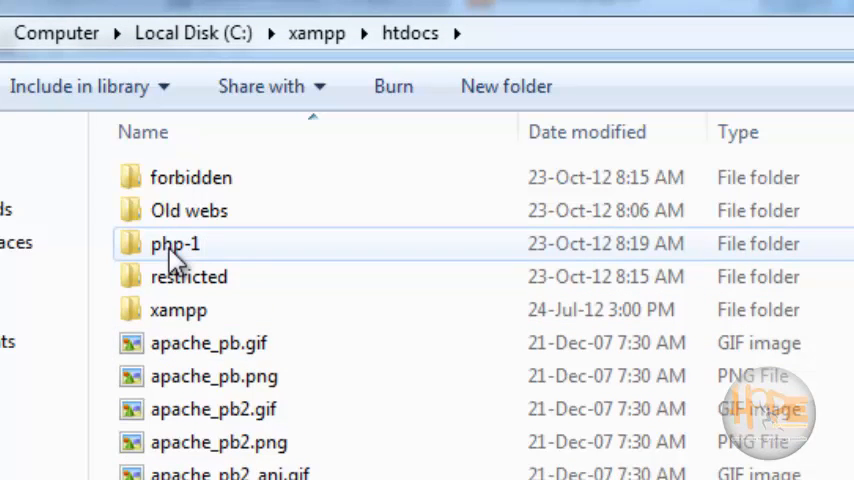
{"action": "double_click", "coordinate": [175, 243]}
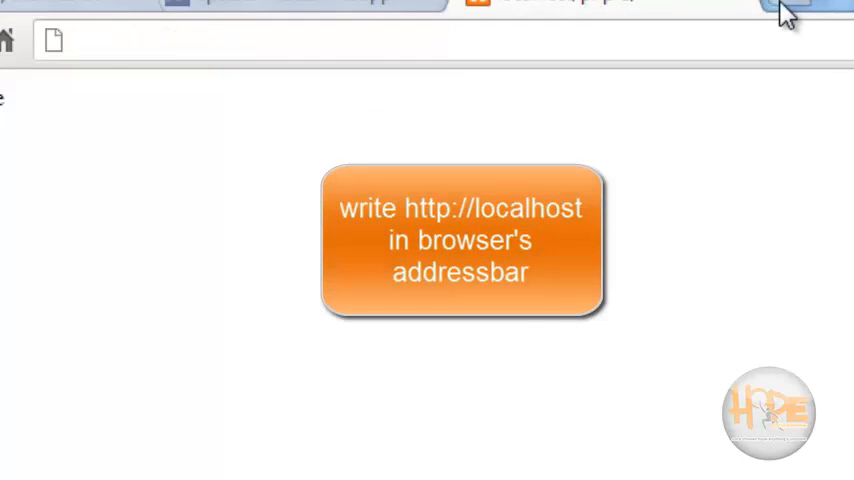
- Load the localhost XAMPP 1.7.7 welcome page in Chrome, then enter localhost/xampp
{"action": "type", "text": "localhost"}
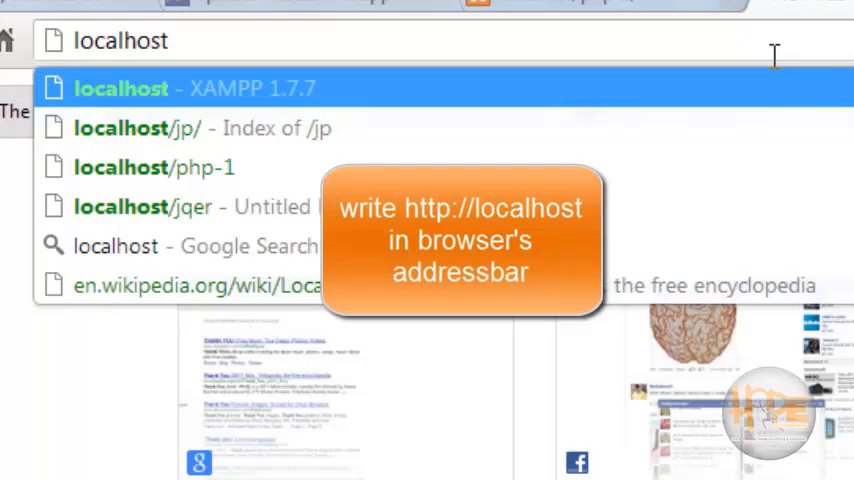
{"action": "left_click", "coordinate": [195, 88]}
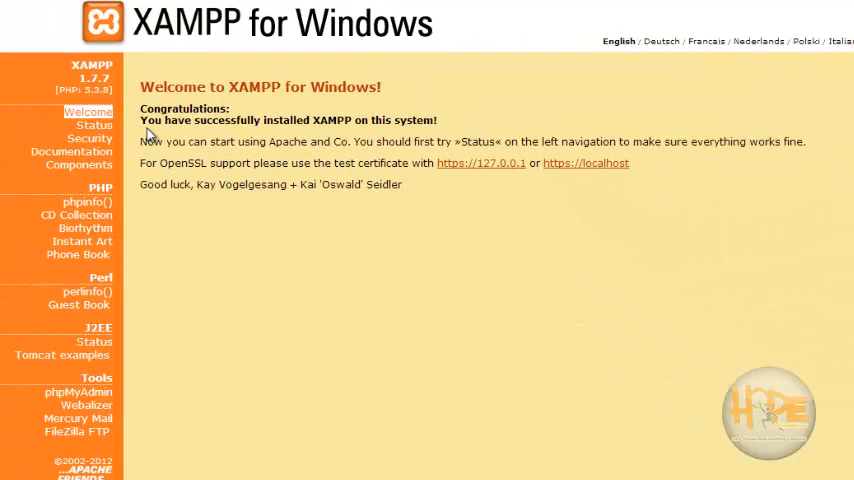
{"action": "mouse_move", "coordinate": [180, 100]}
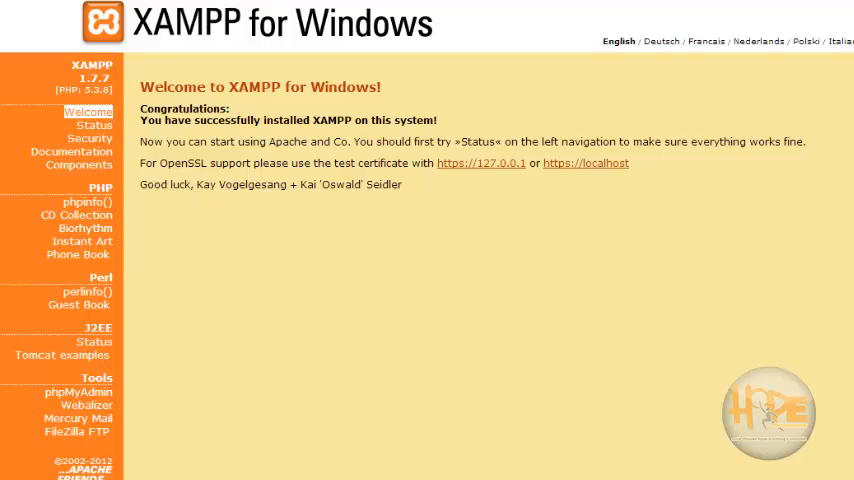
{"action": "type", "text": "localhost/xampp"}
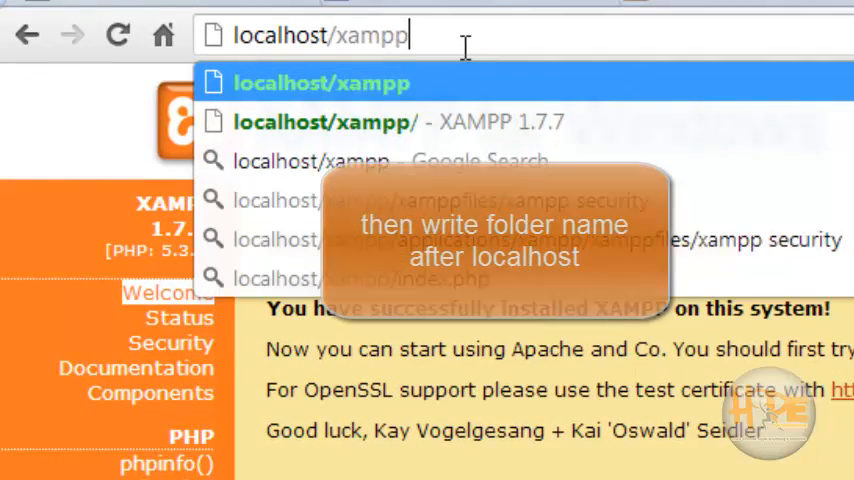